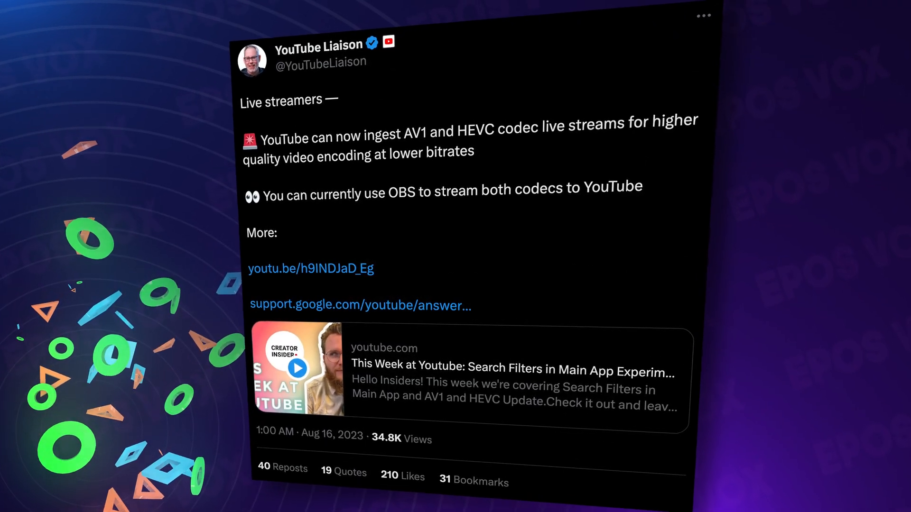
Choose YouTube - RTMPS from the Stream service dropdown
scroll(down, 3)
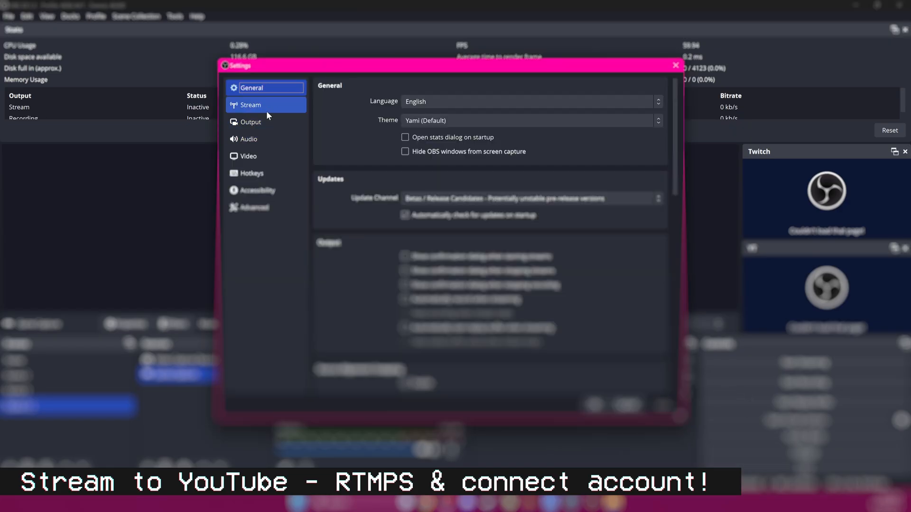
click(251, 105)
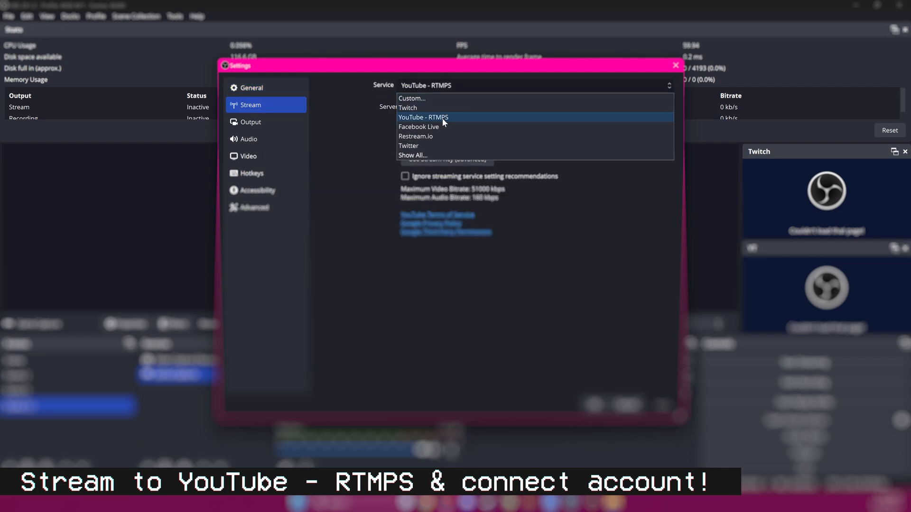
click(250, 122)
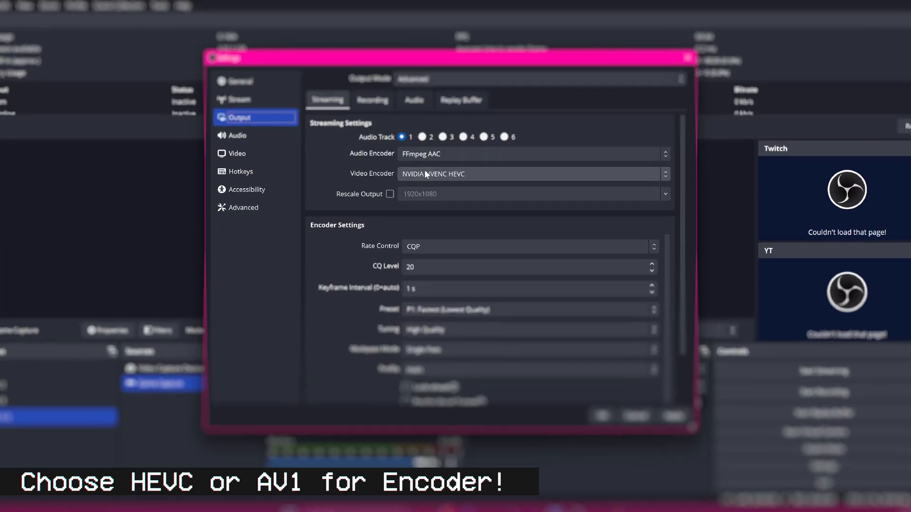
Select NVIDIA NVENC AV1 as the streaming video encoder
click(531, 174)
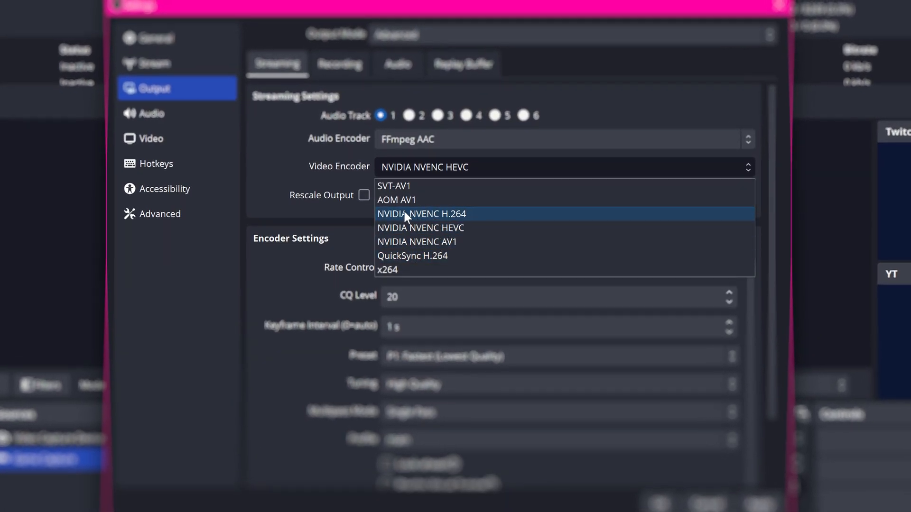
mouse_move(428, 228)
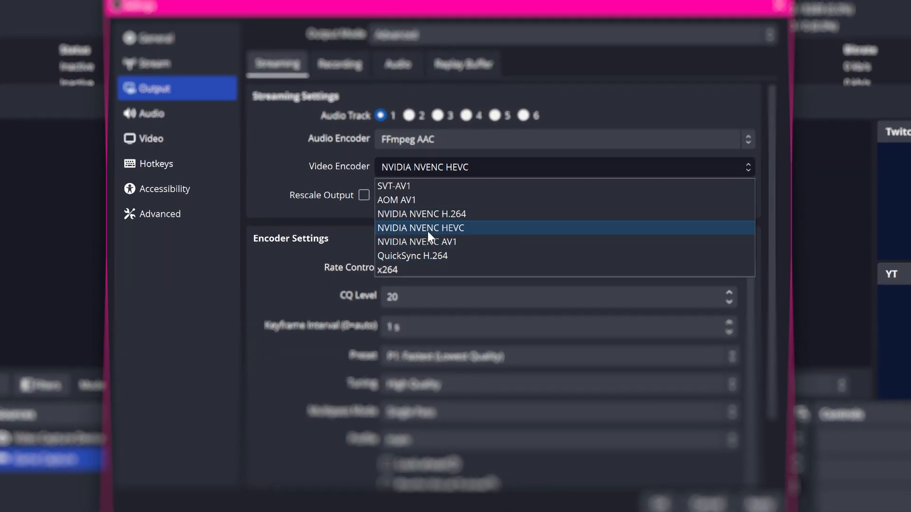
click(417, 241)
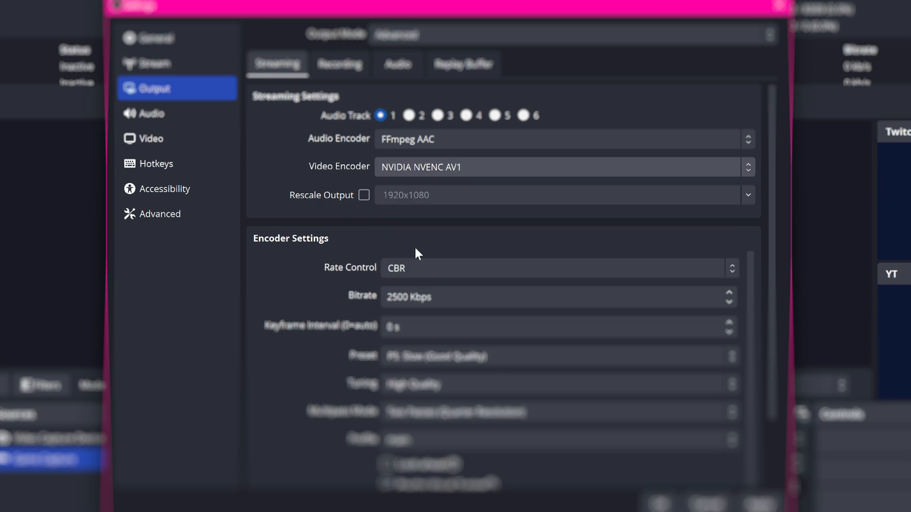
click(562, 166)
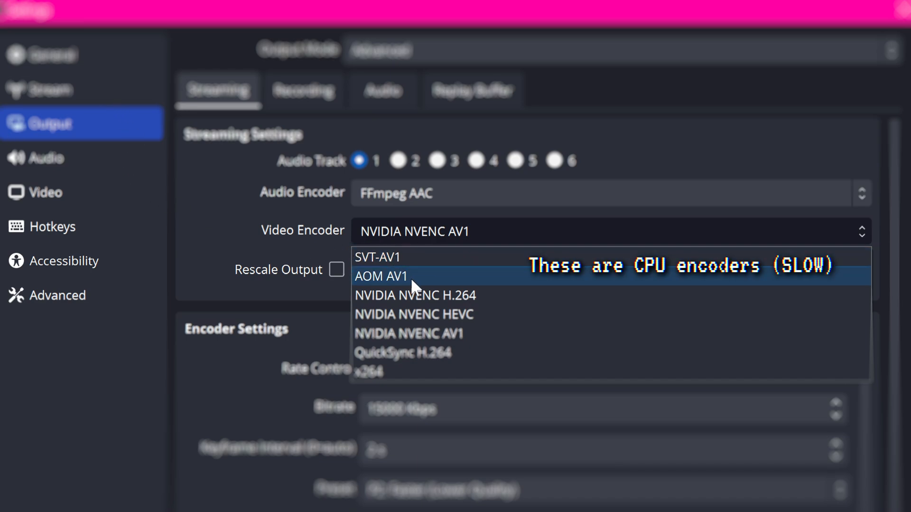
mouse_move(376, 257)
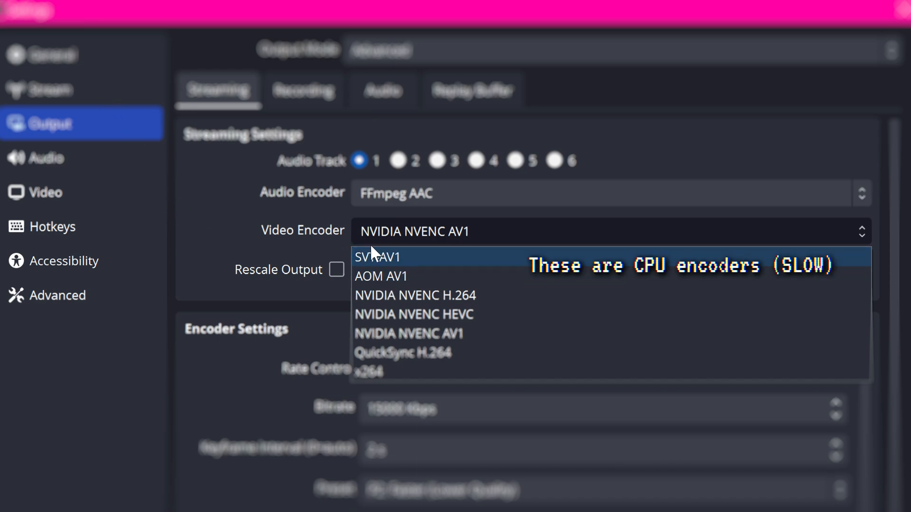
mouse_move(372, 257)
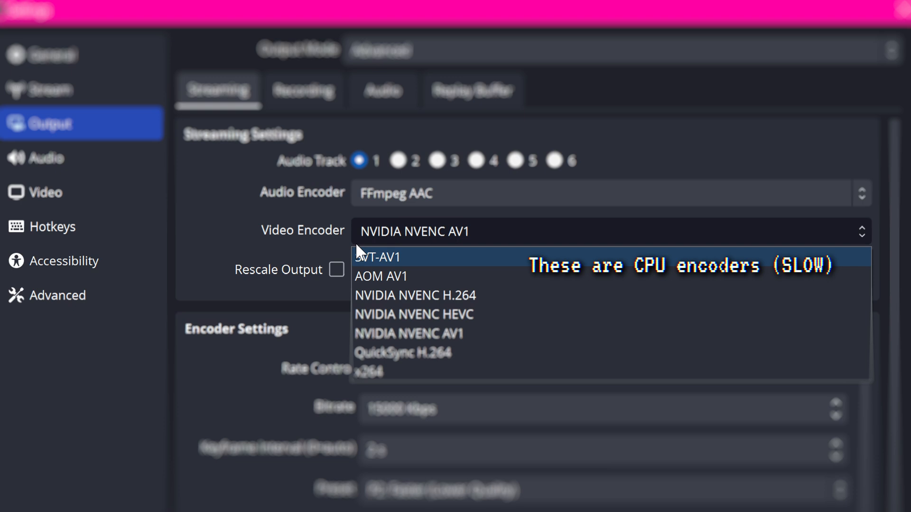
mouse_move(260, 235)
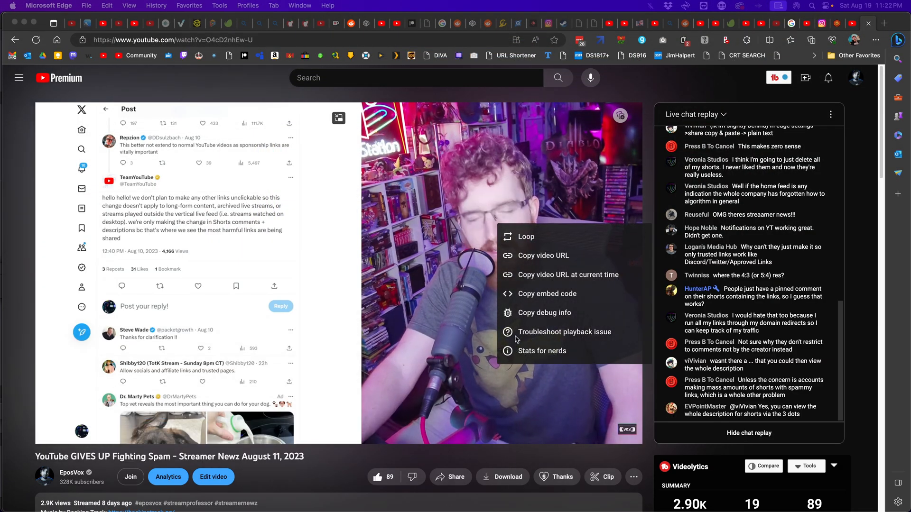
Open Stats for nerds on the YouTube stream replay
click(541, 351)
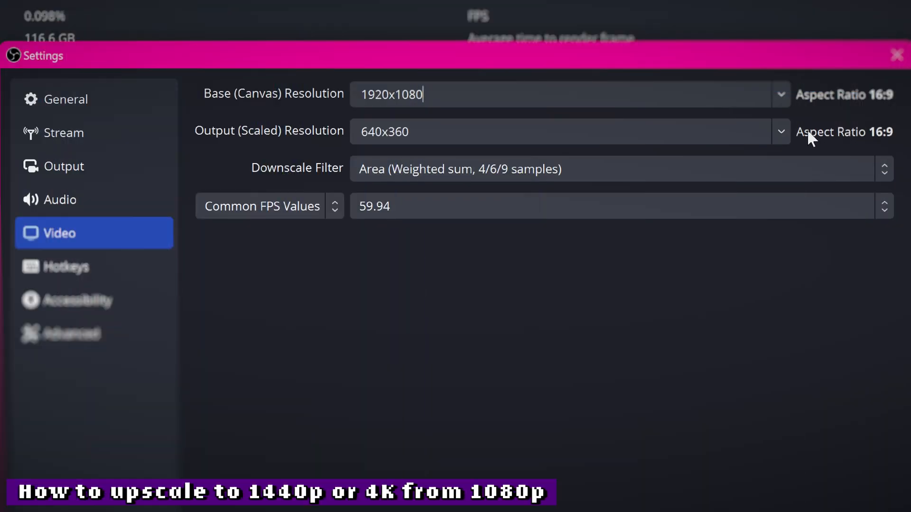
Enter a custom 3840x2160 output resolution, replacing the initially typed 2560x1440
click(781, 131)
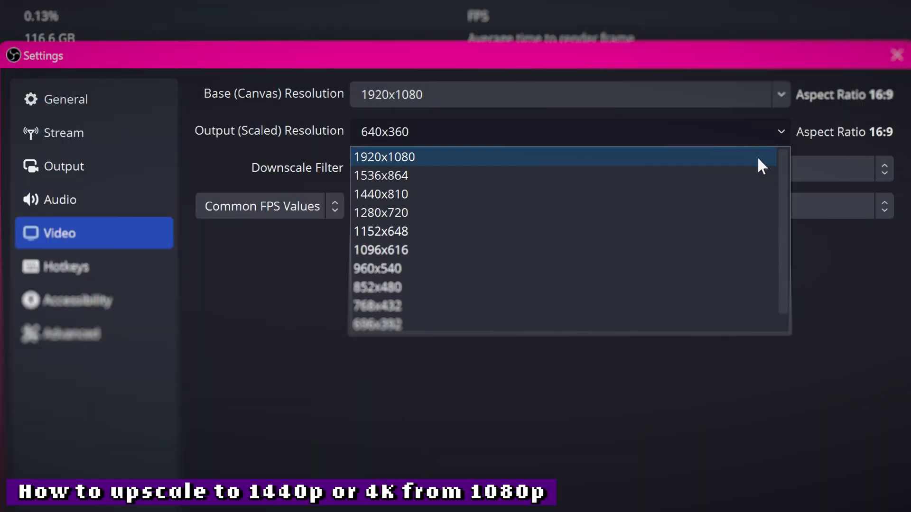
click(383, 157)
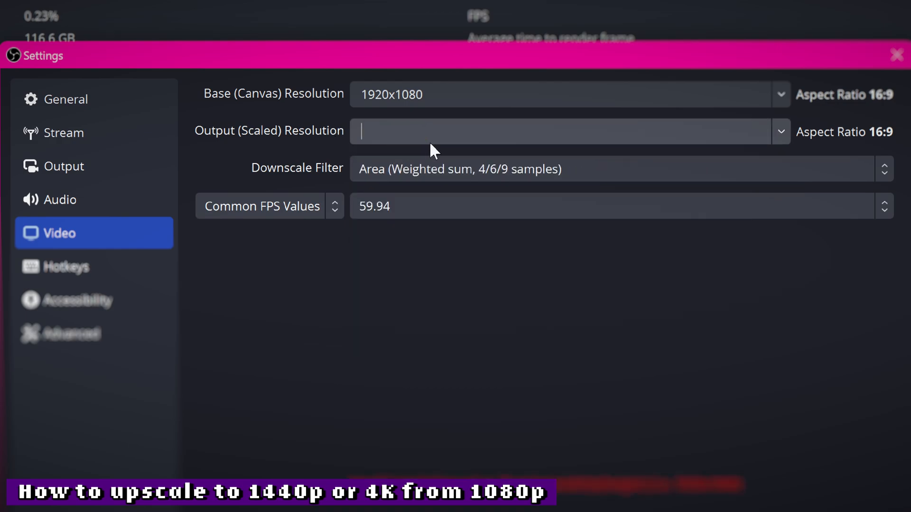
text(2560x1440)
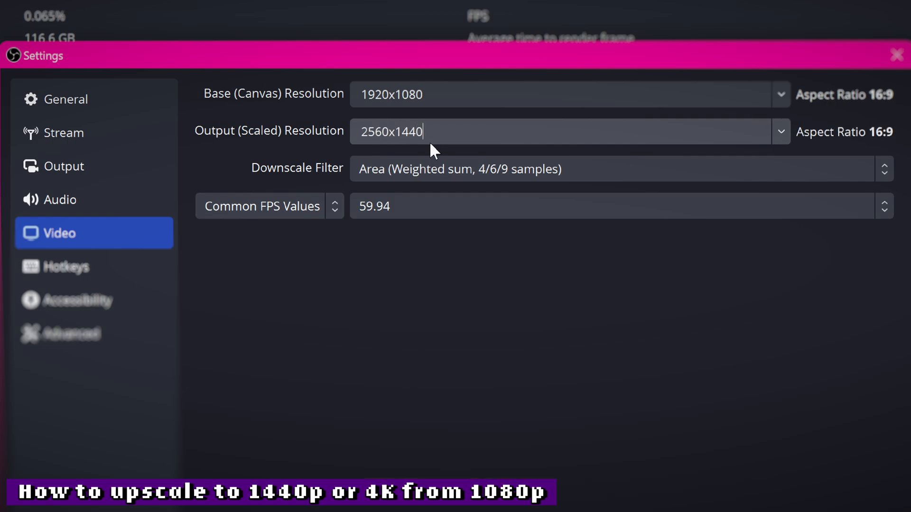
text(3840x)
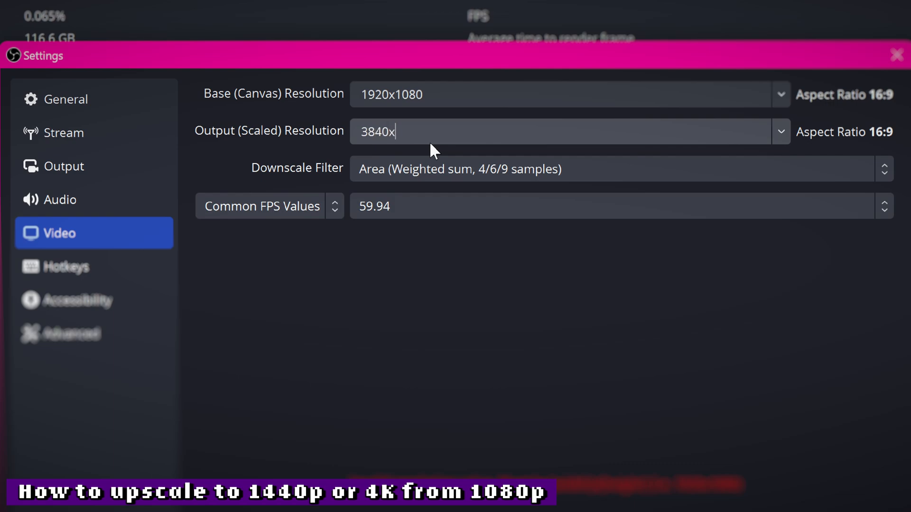
text(2160)
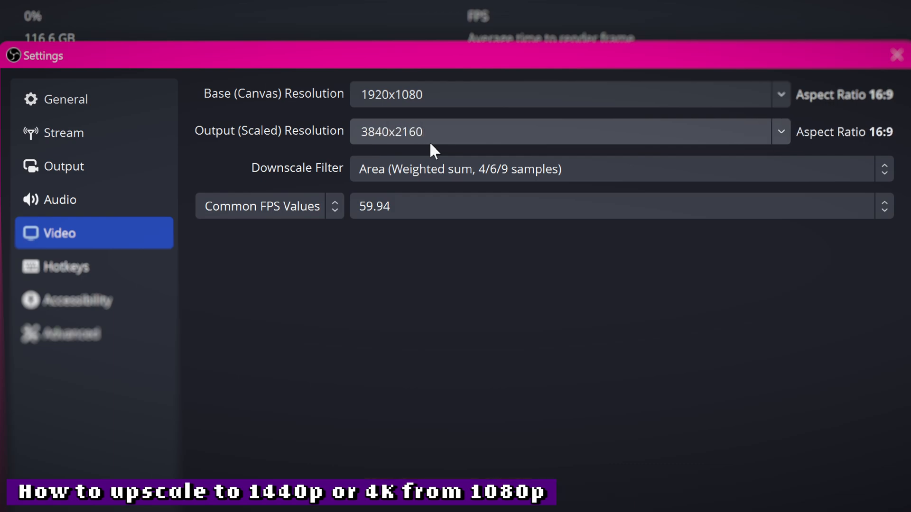
click(616, 169)
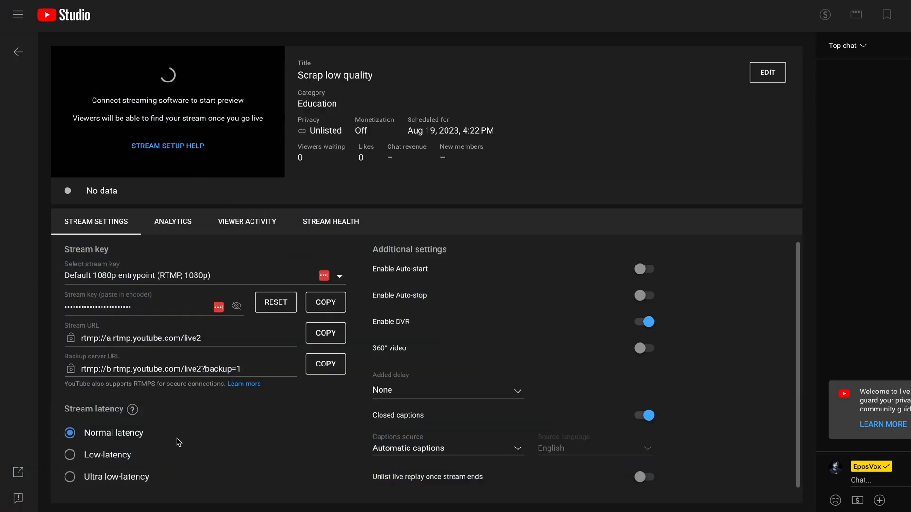
mouse_move(132, 409)
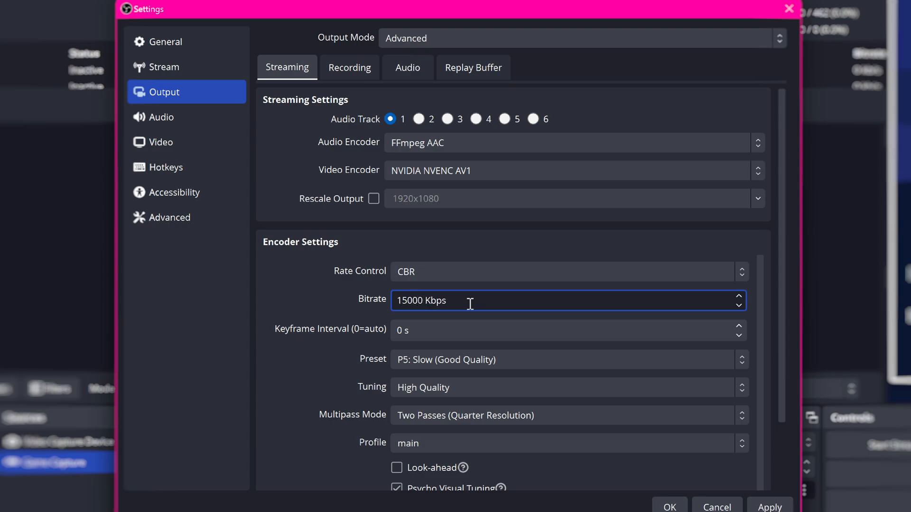
Set the keyframe interval to 2 s and pick an encoder preset
text(2)
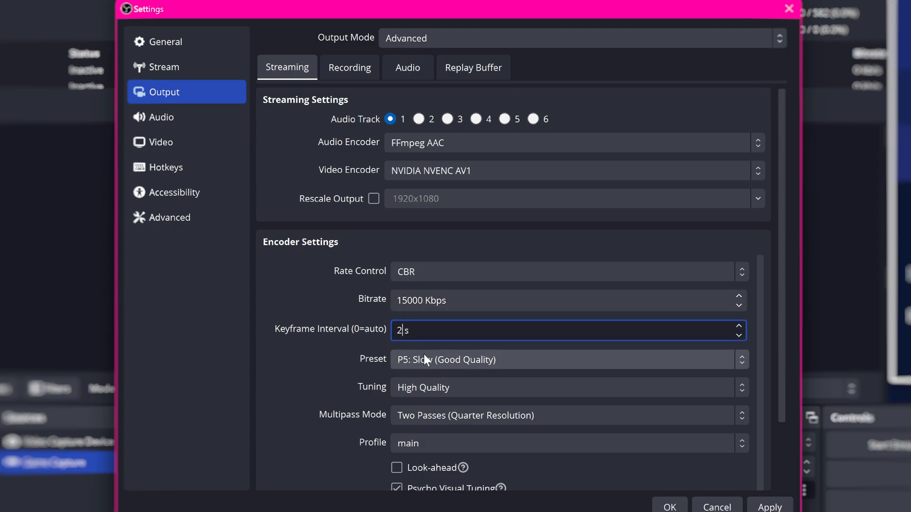
click(567, 360)
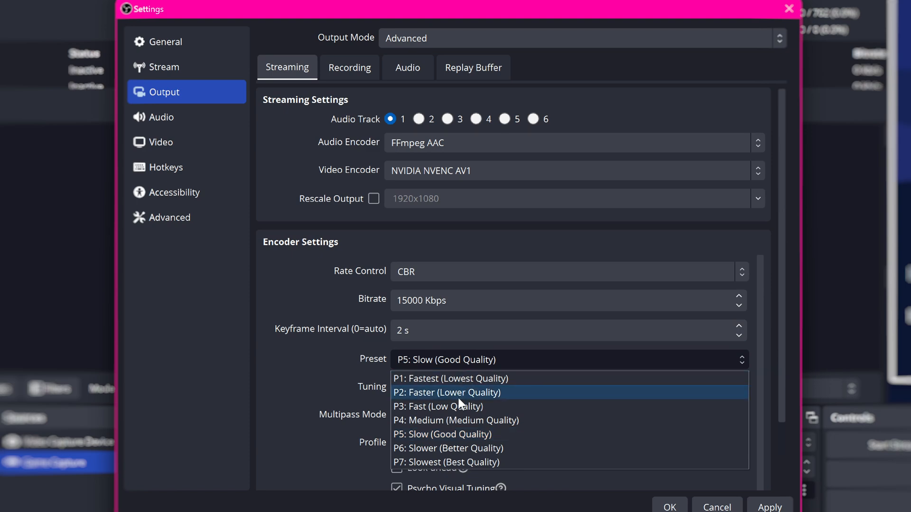
click(788, 8)
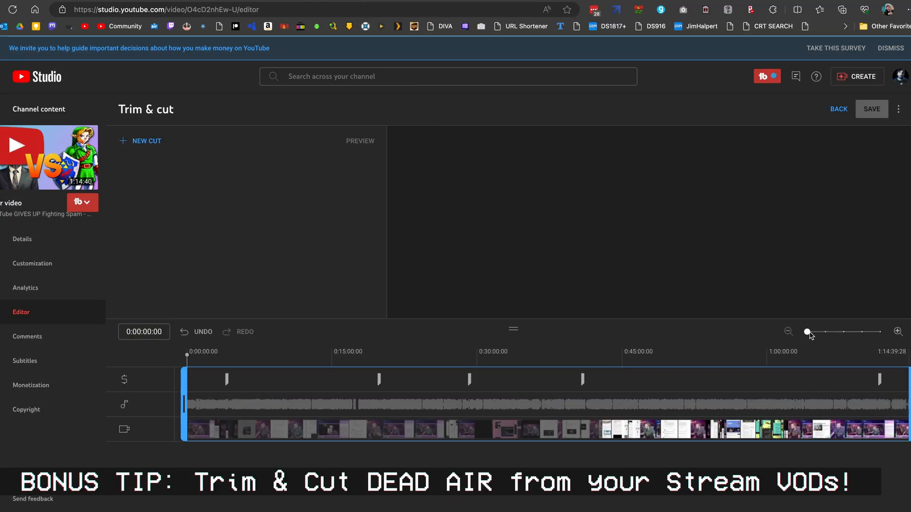
Zoom the Trim & cut timeline and mark the ending dead-air stretch
drag(807, 332, 844, 331)
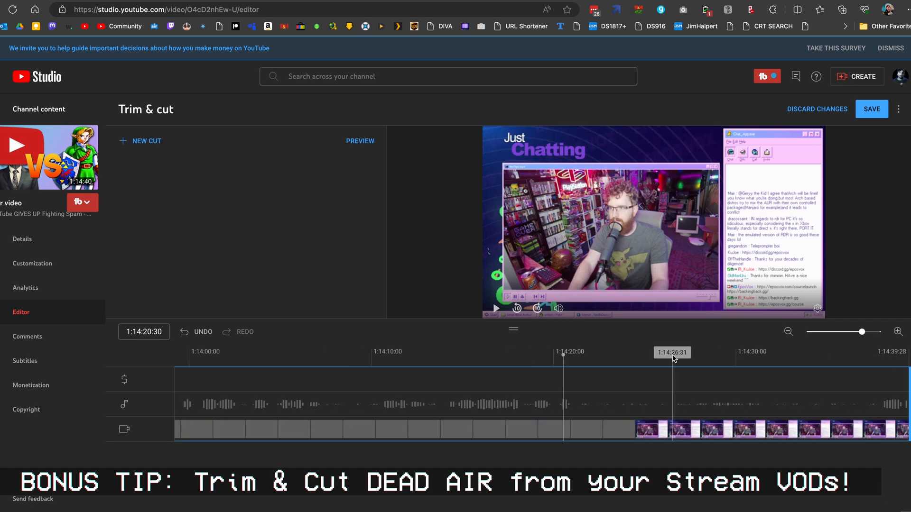
drag(861, 331, 808, 332)
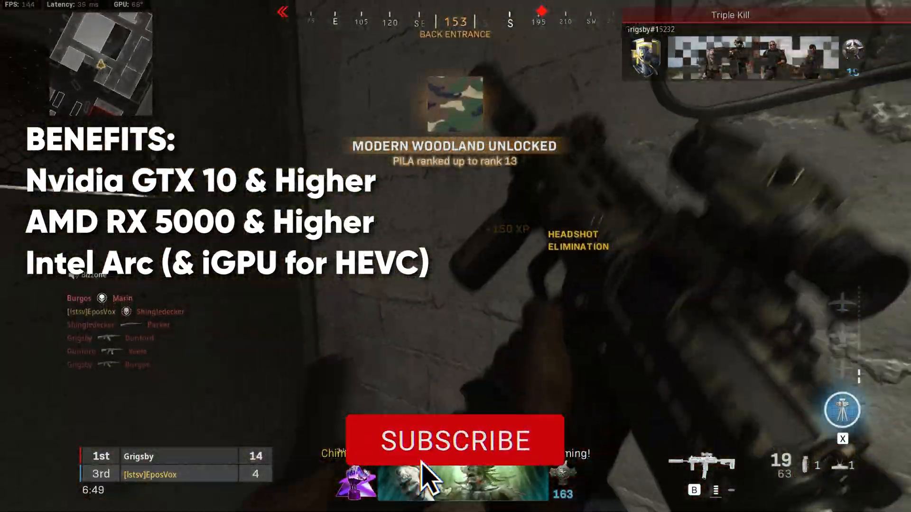
click(455, 440)
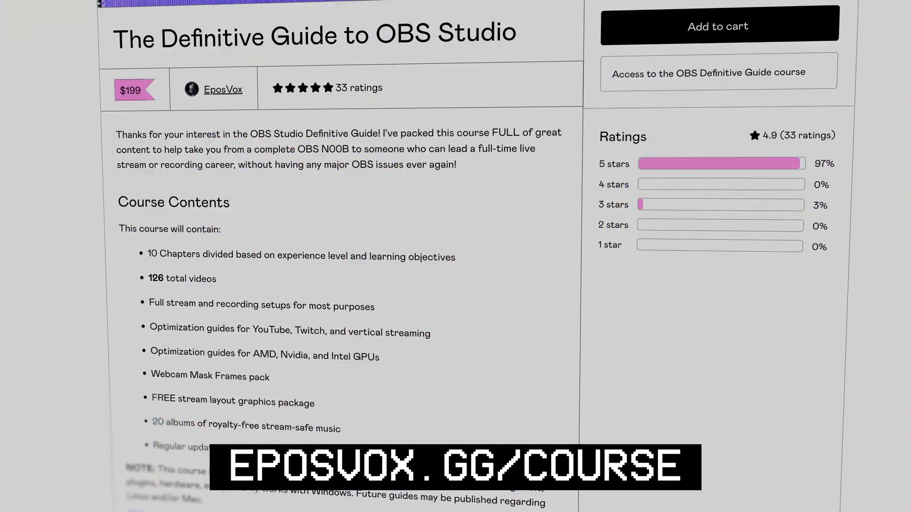
scroll(down, 3)
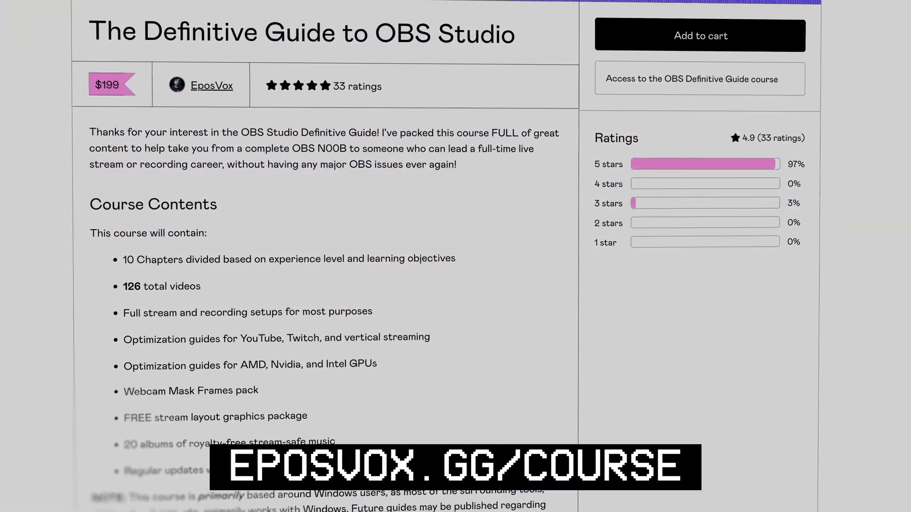